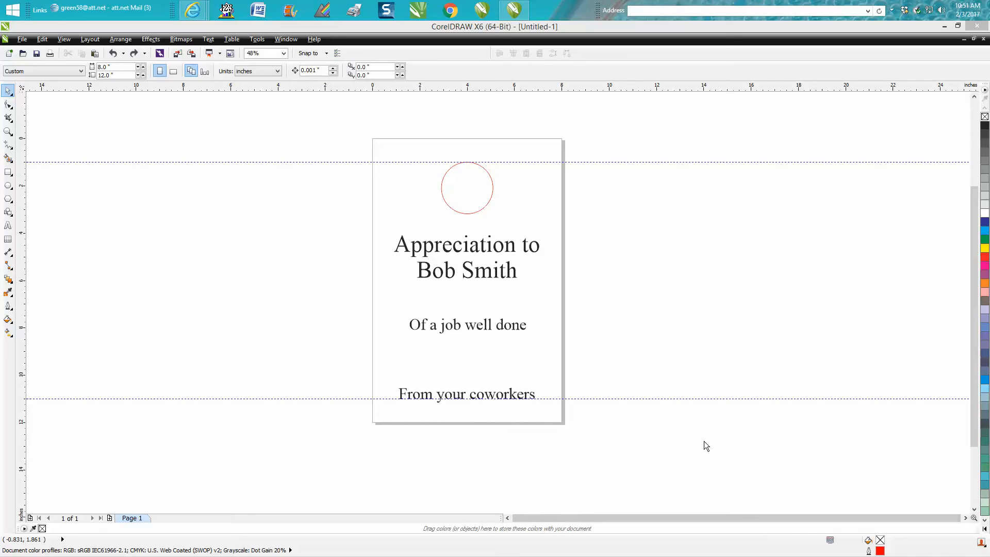
mouse_move(492, 205)
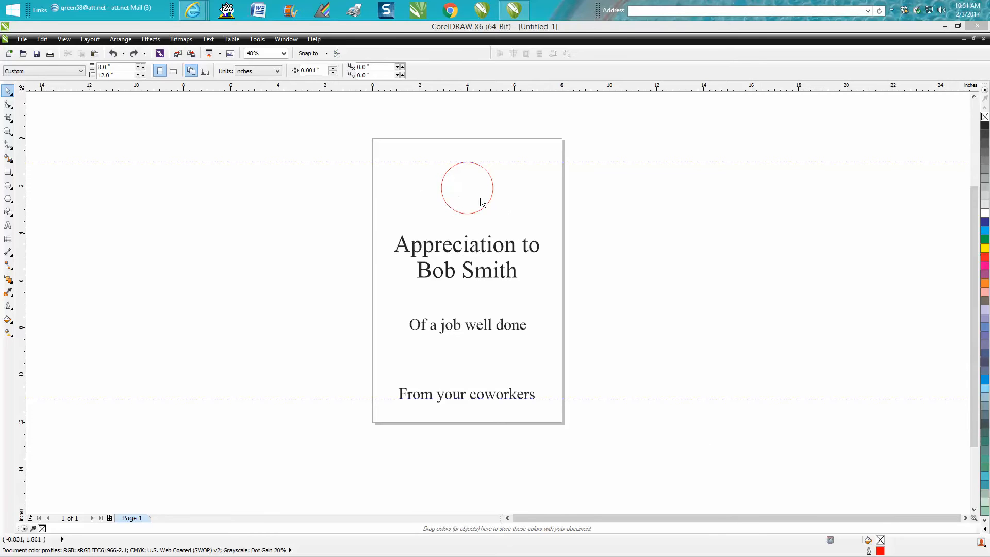
mouse_move(450, 194)
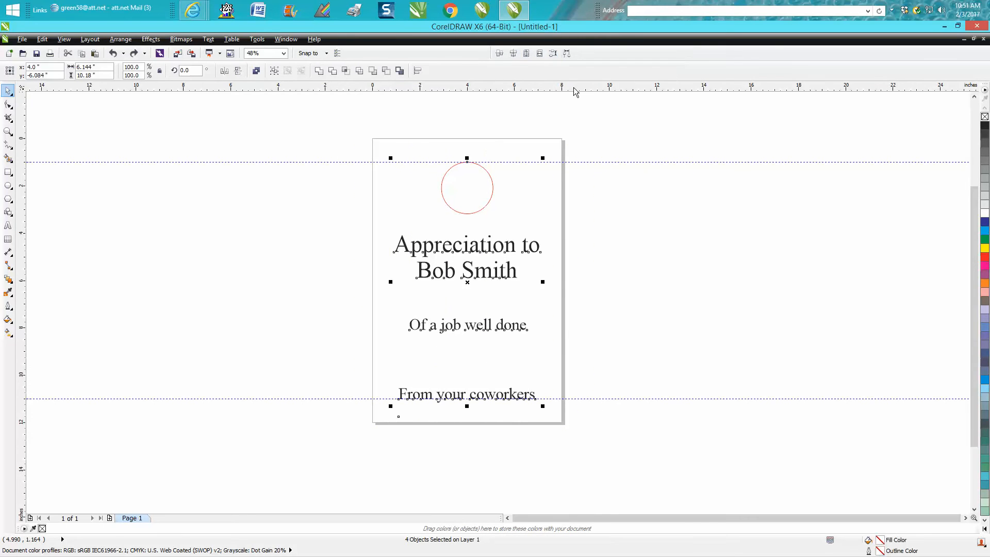
mouse_move(508, 105)
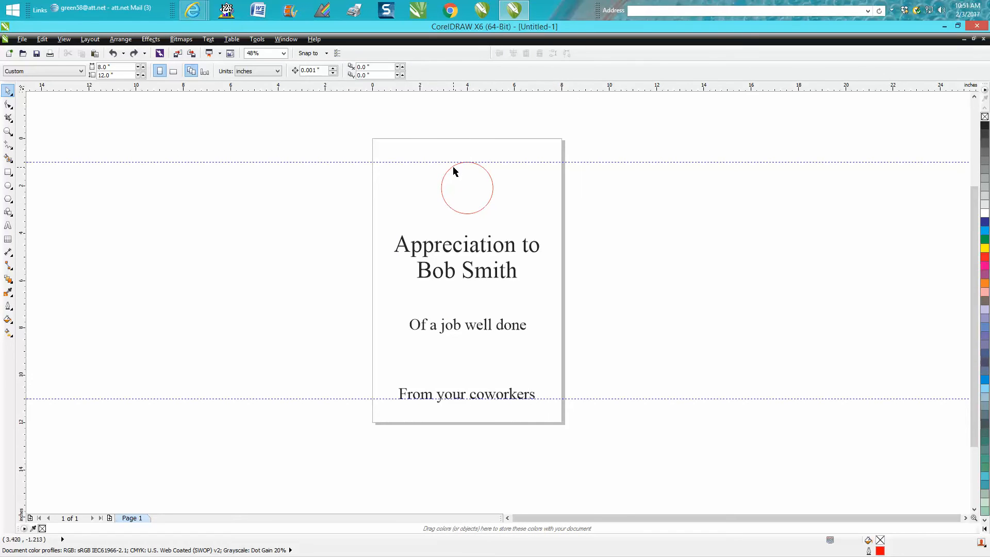
Select the top circle, center it vertically on the page, then drag it back to the top
click(467, 188)
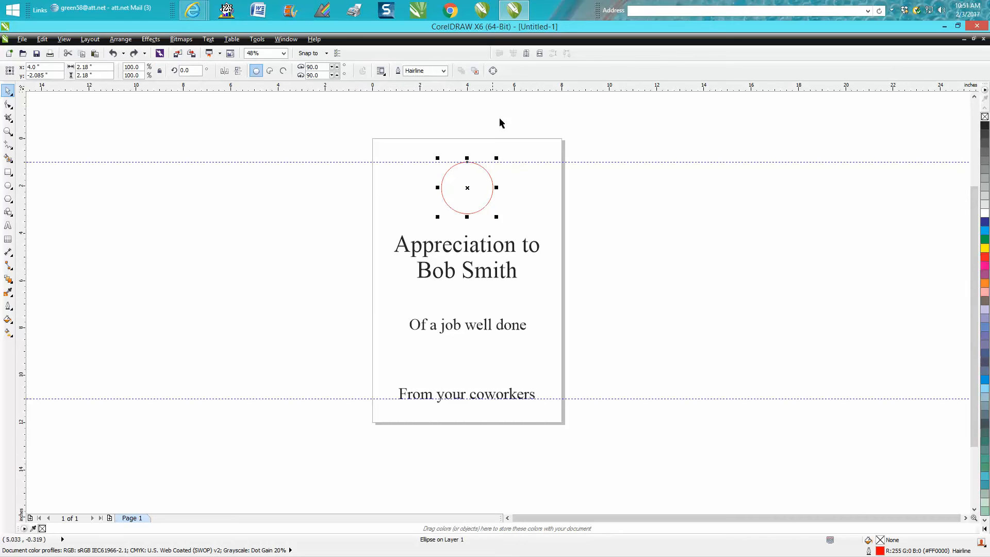
mouse_move(526, 54)
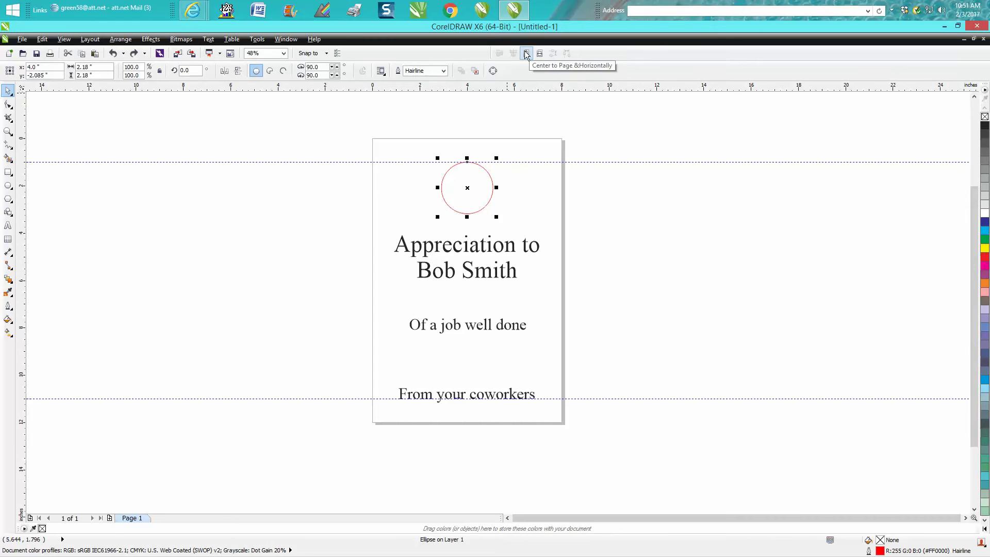
mouse_move(539, 54)
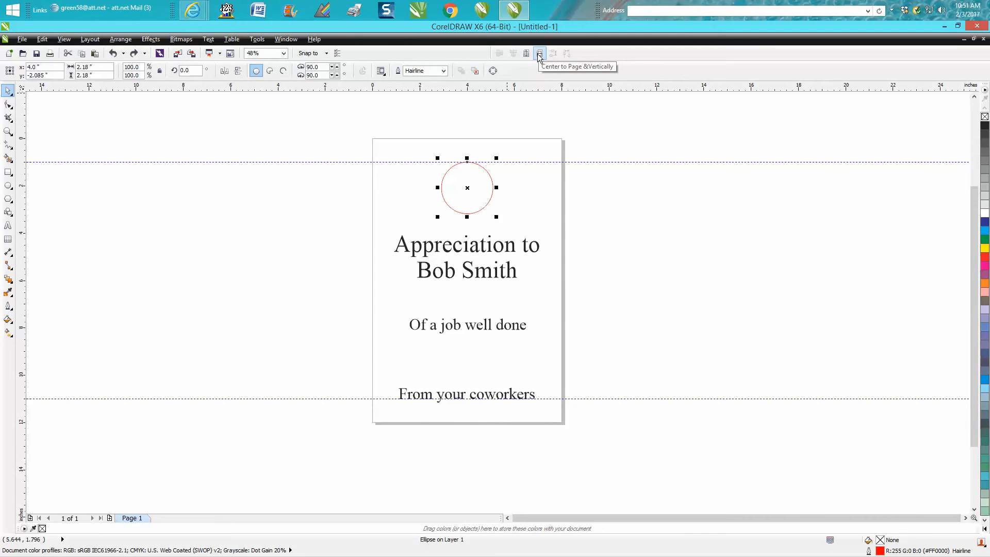
mouse_move(538, 53)
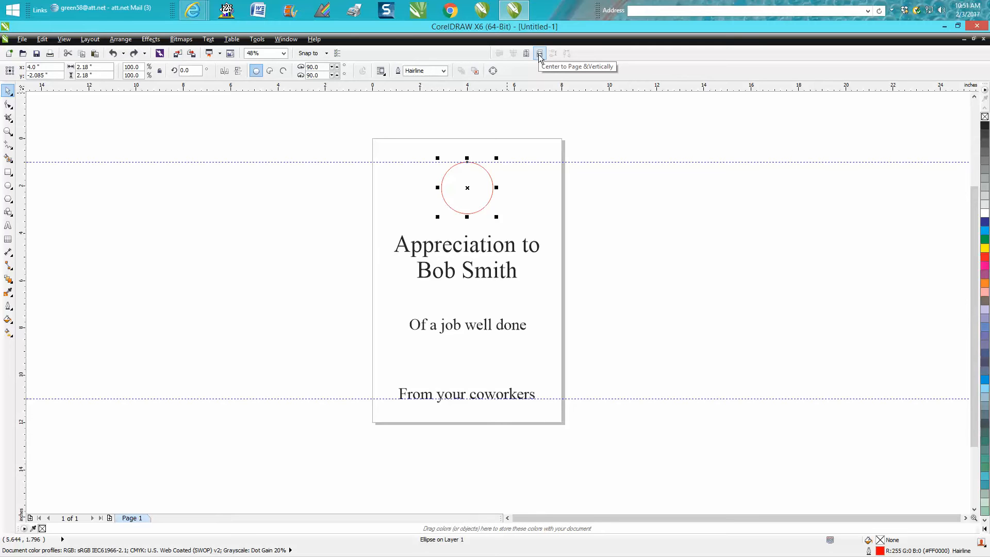
click(538, 53)
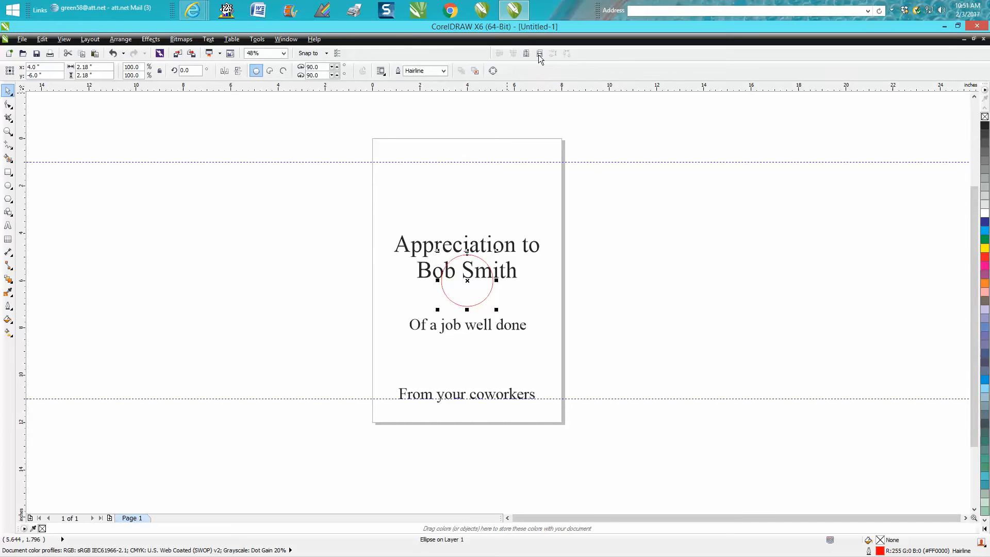
mouse_move(538, 54)
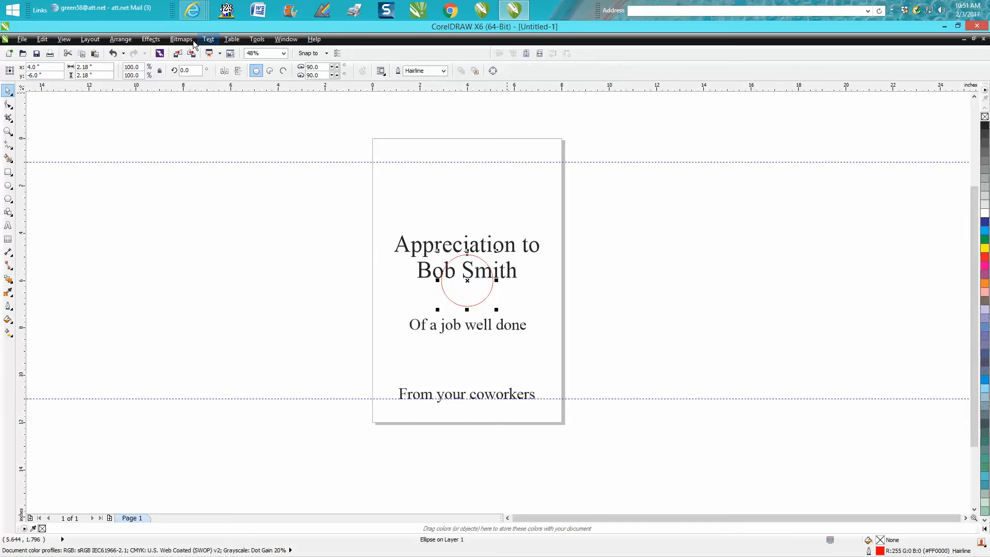
drag(467, 281, 466, 187)
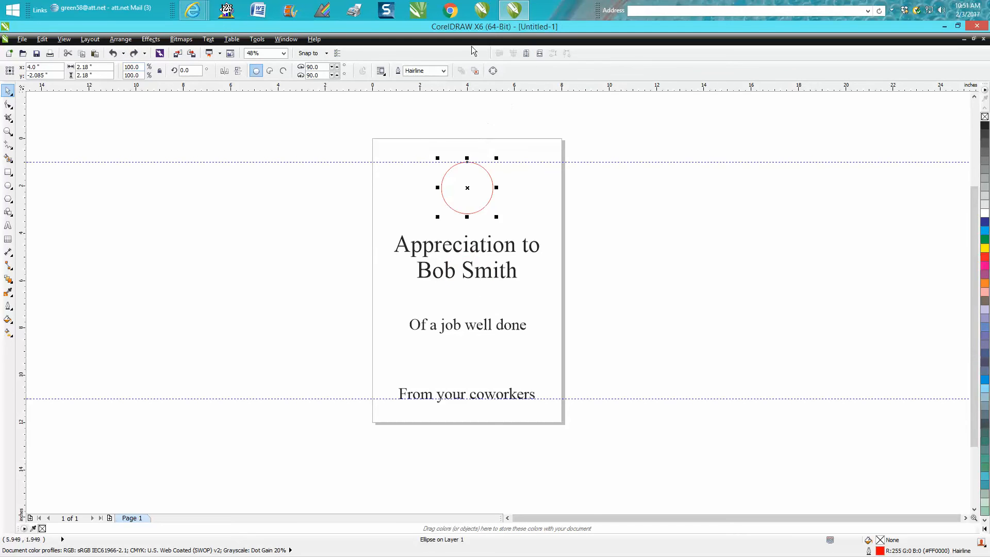
mouse_move(475, 98)
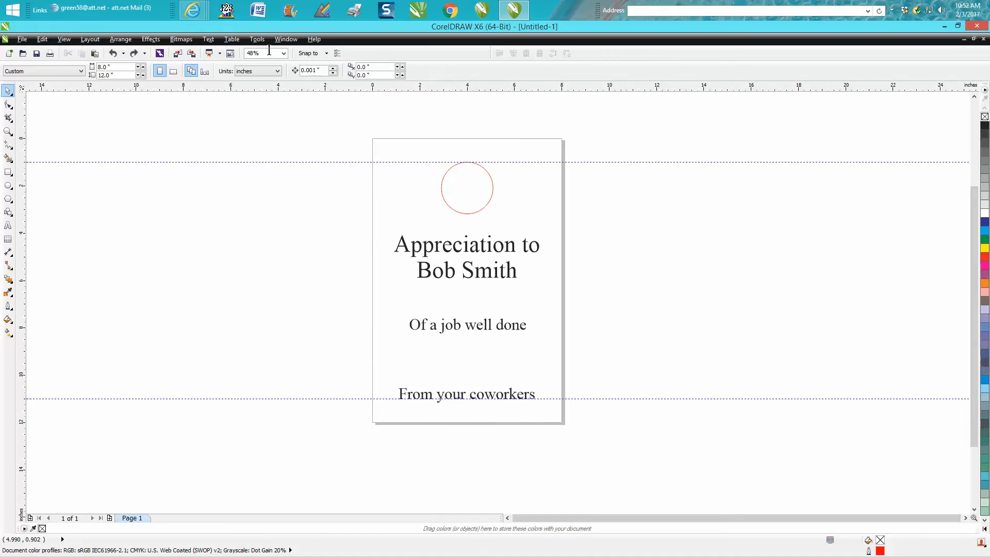
Create New ToolBar 1 from the Customization Command Bars page
click(256, 39)
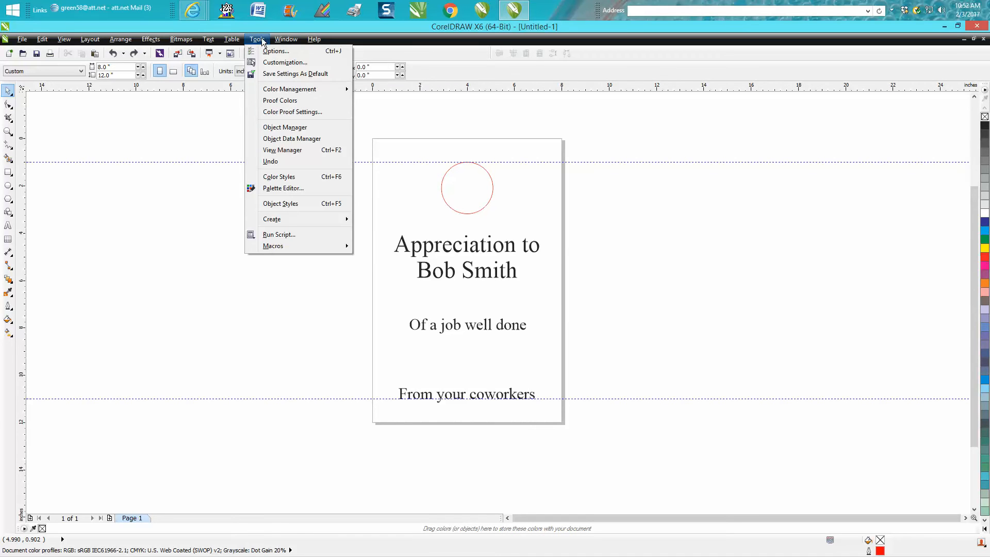
click(285, 62)
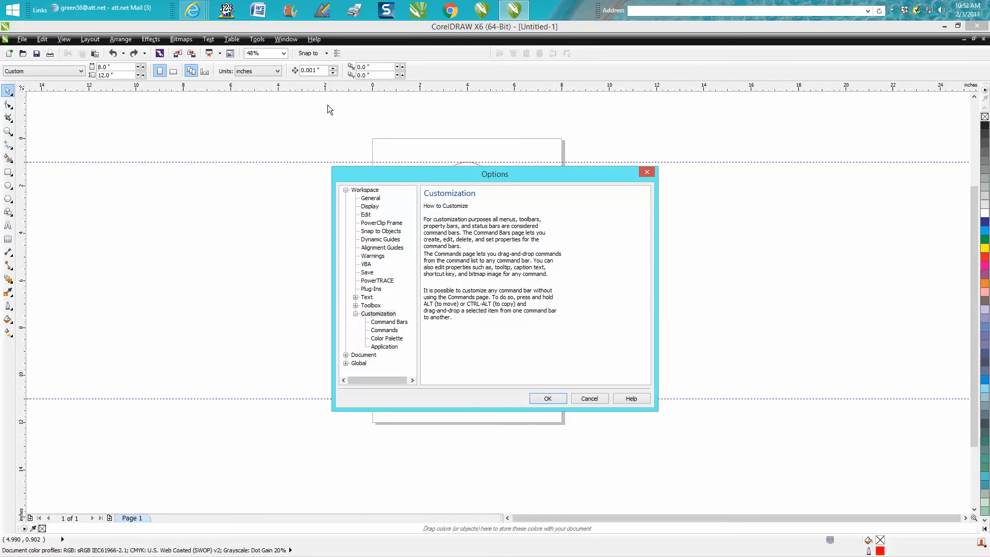
click(389, 322)
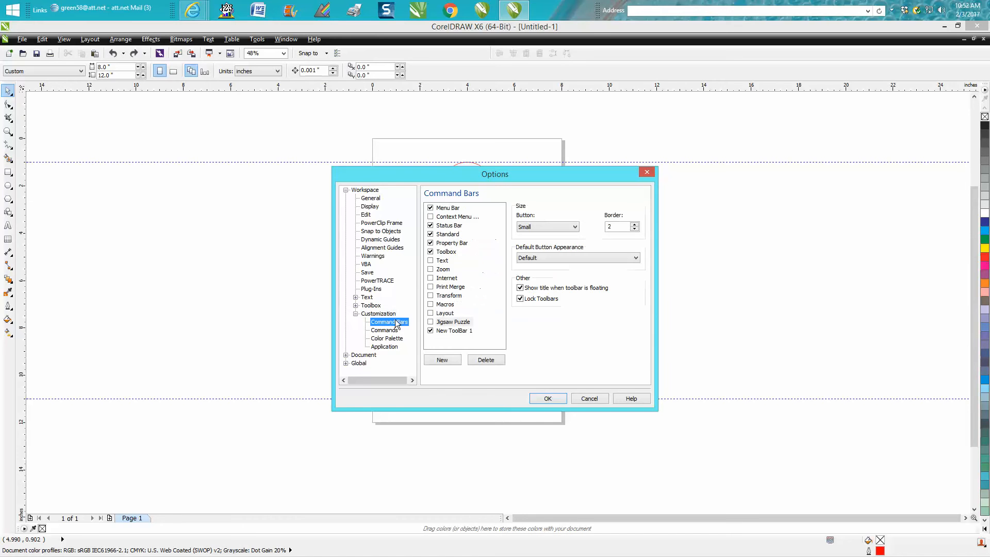
click(442, 360)
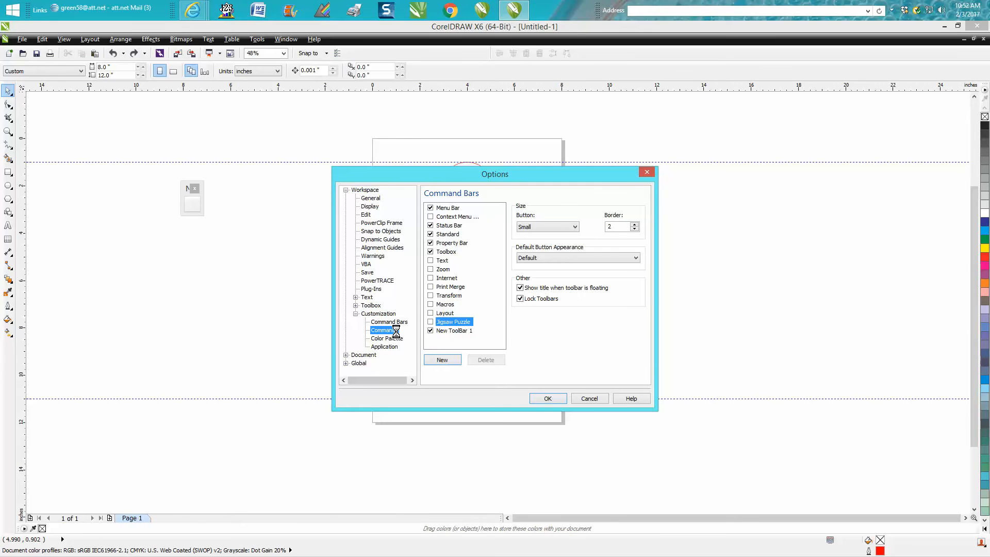
Show commands from all categories on the Customization Commands page
click(383, 330)
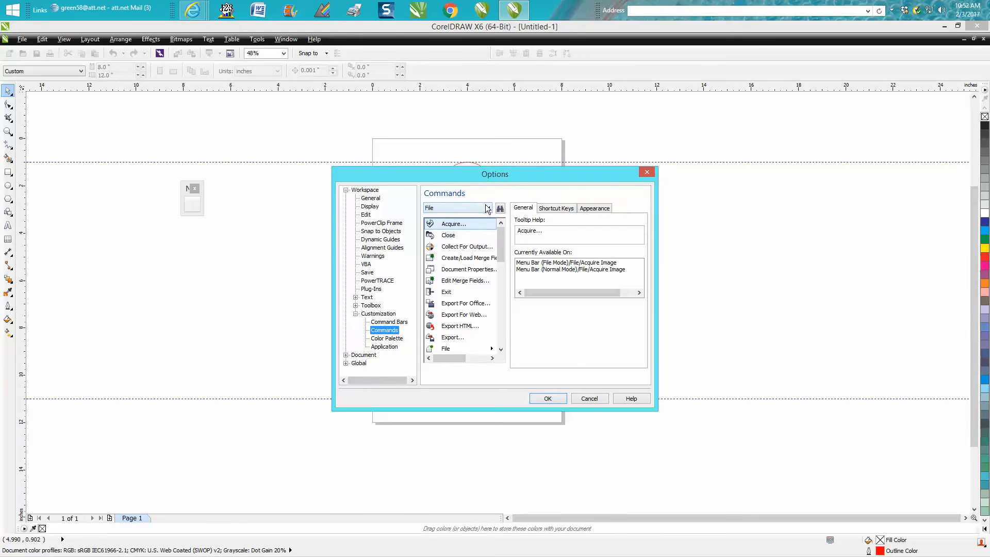
click(491, 208)
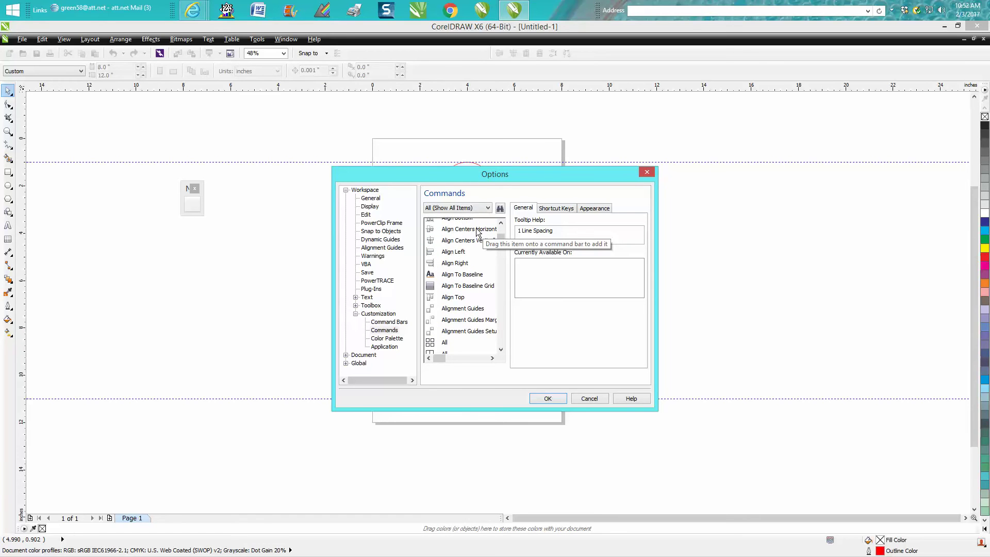
Drag Align Centers Horizontally and Align Centers Vertically onto New ToolBar 1
drag(468, 228, 301, 239)
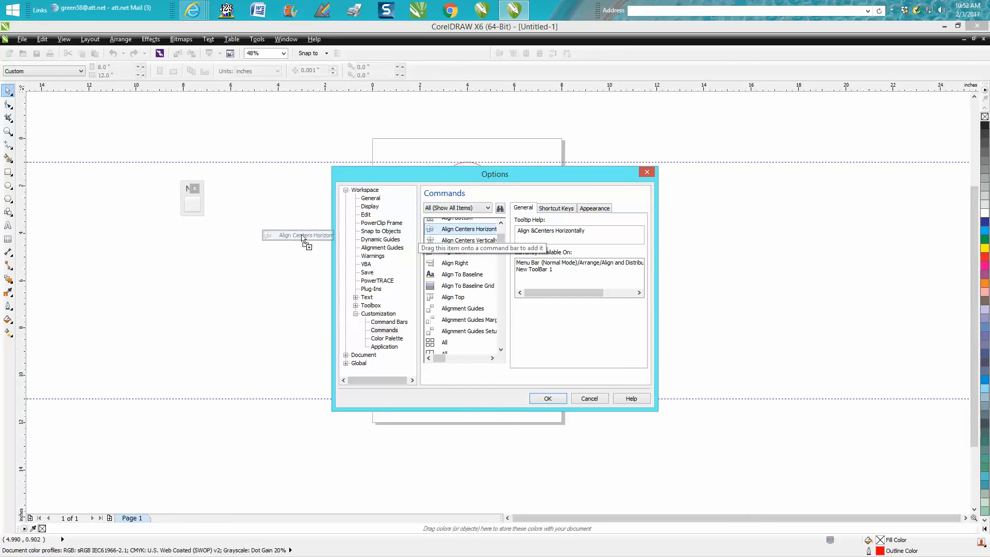
drag(303, 239, 199, 207)
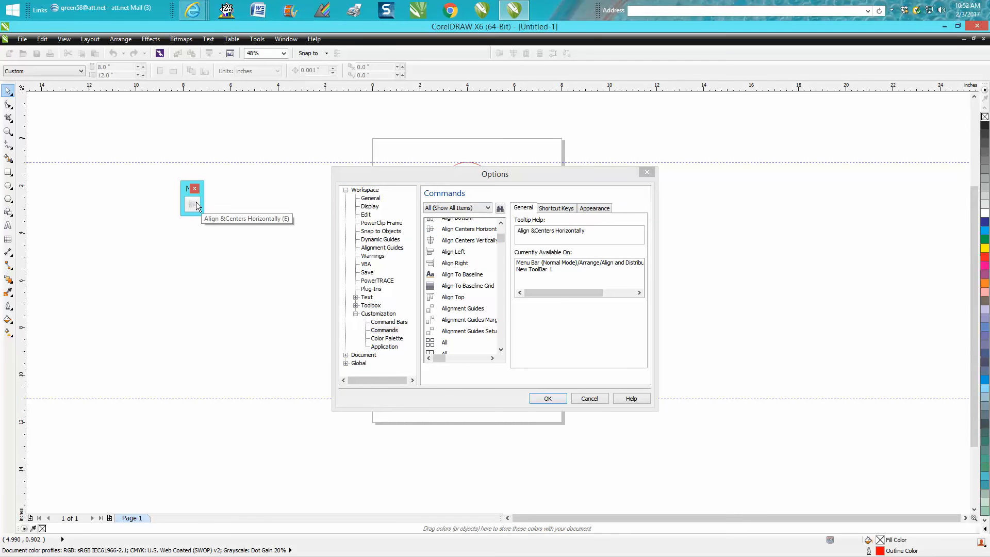
mouse_move(466, 244)
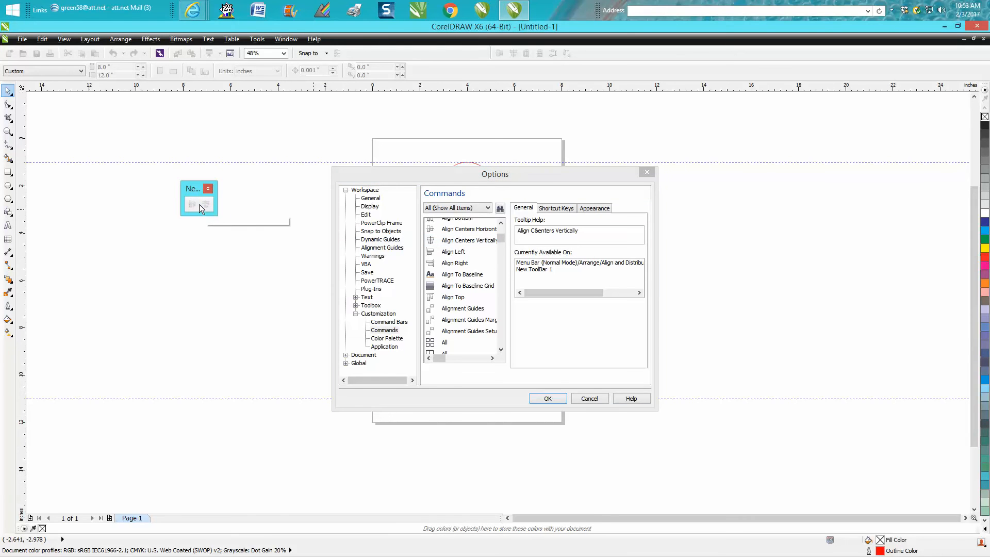
mouse_move(500, 352)
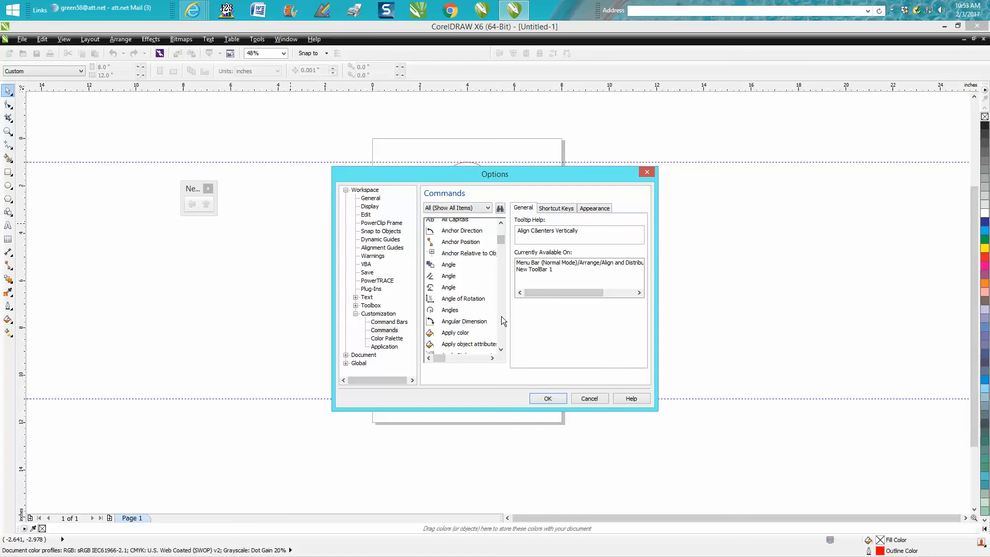
Add the Center to Page Vertically command to the custom toolbar
scroll(down, 3)
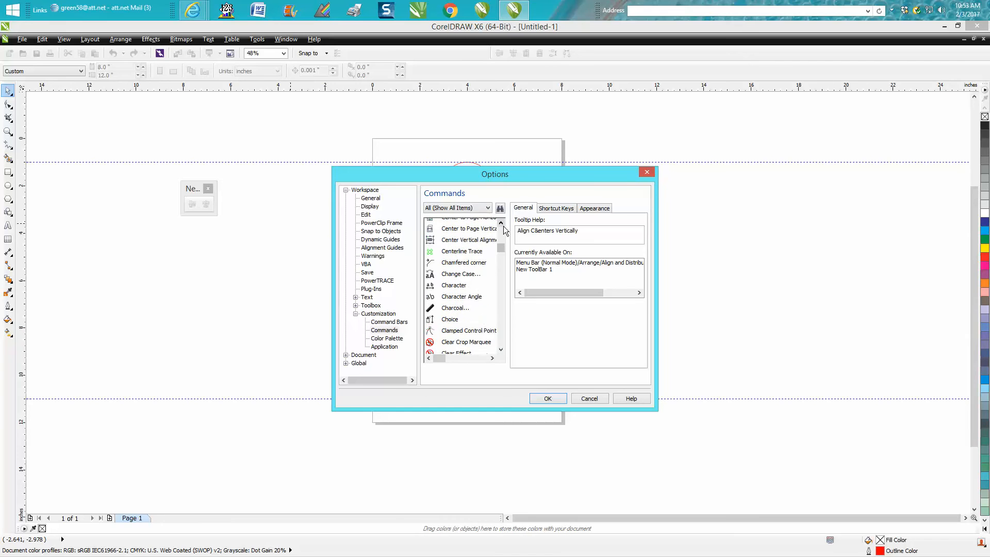
click(468, 260)
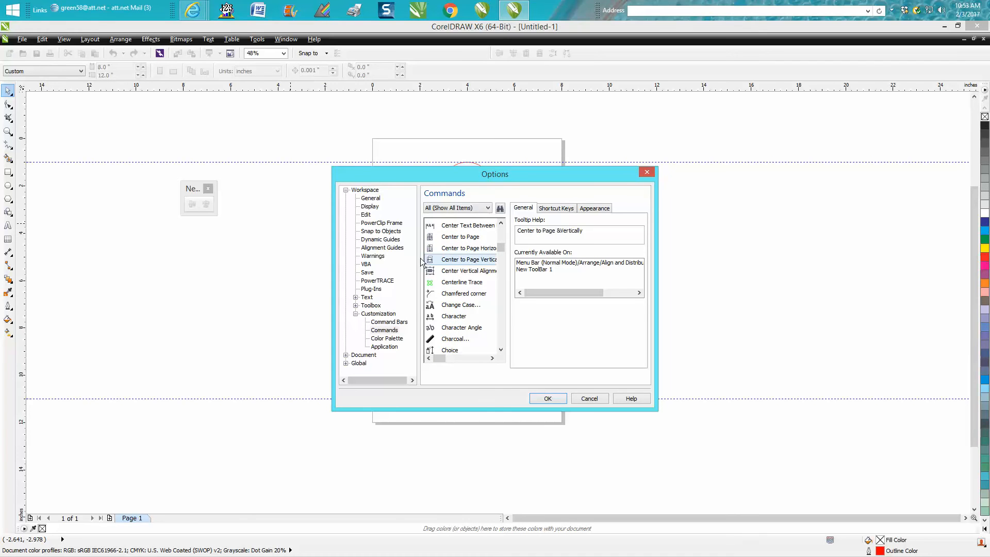
drag(467, 258, 202, 204)
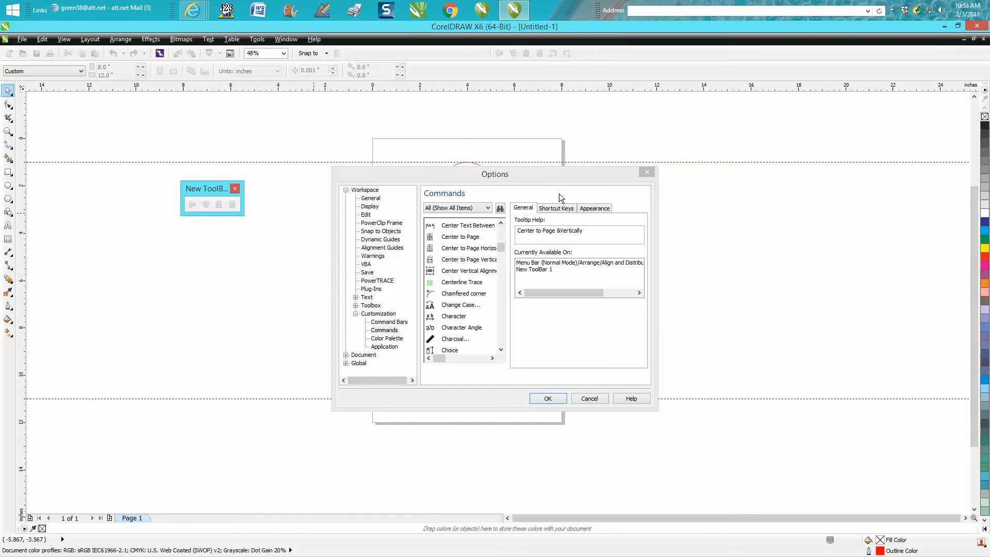
Add Distribute Centers Horizontally and Distribute Centers Vertically to the custom toolbar
scroll(down, 3)
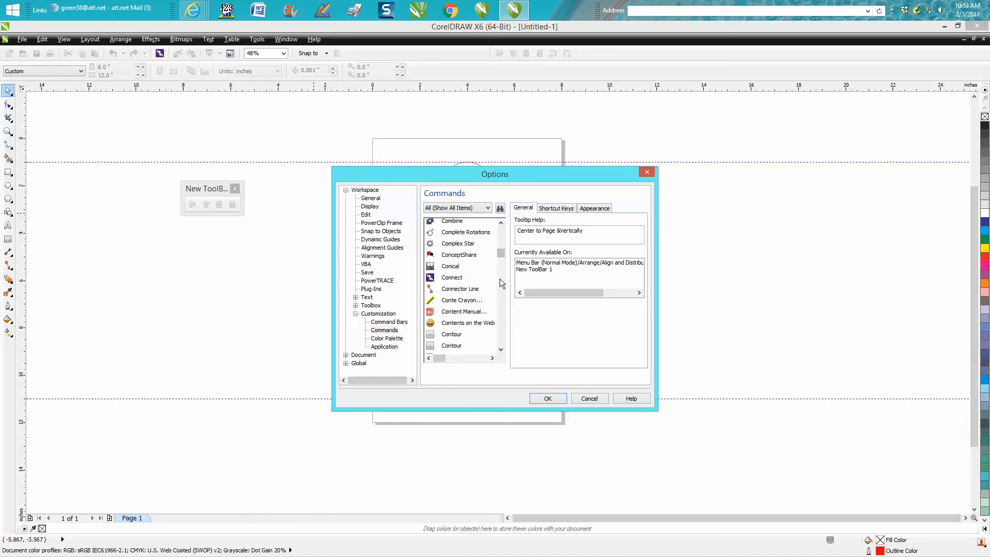
scroll(down, 3)
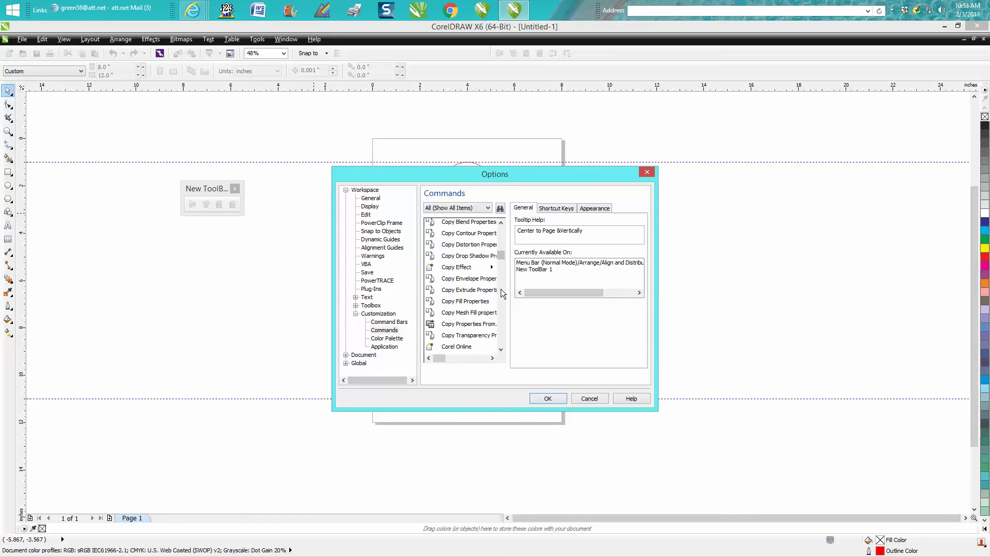
scroll(down, 3)
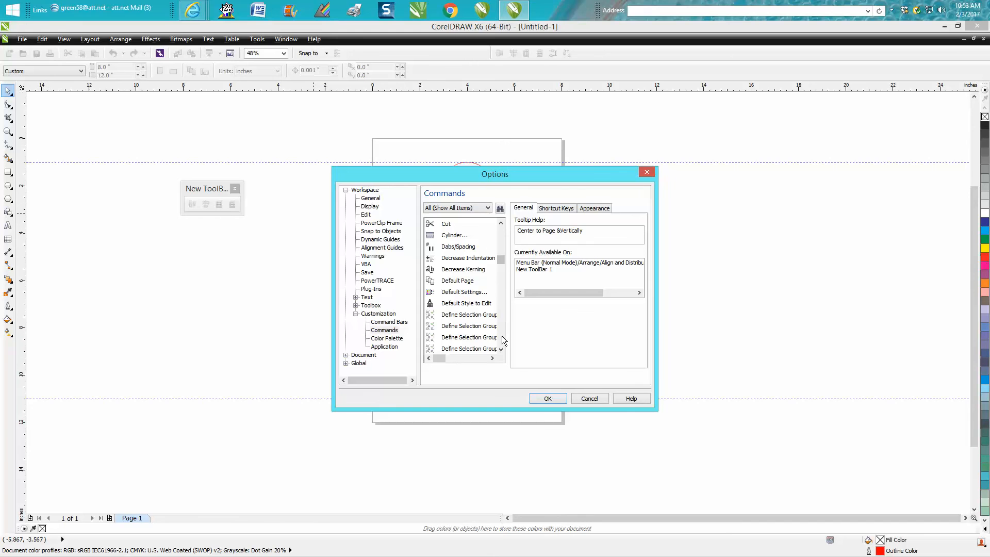
click(500, 349)
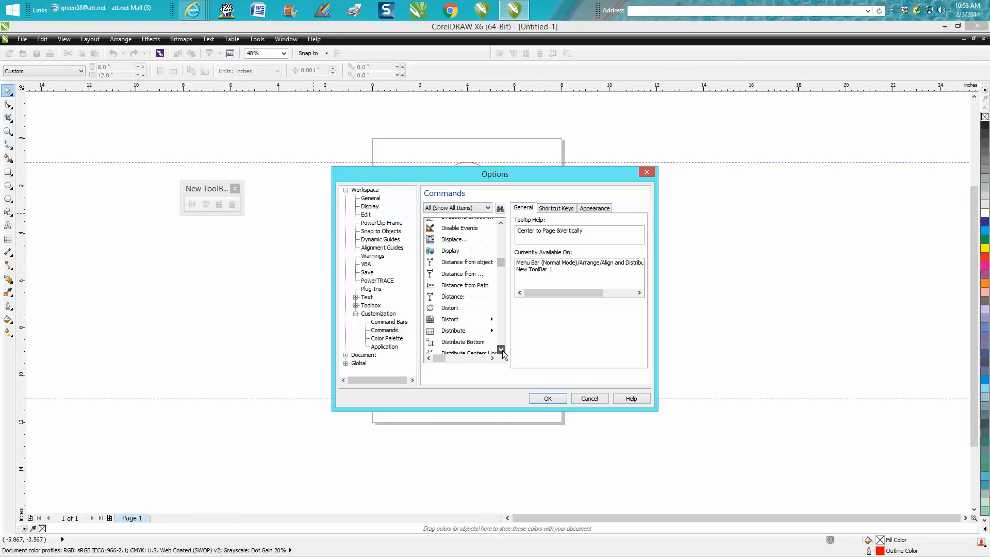
scroll(down, 3)
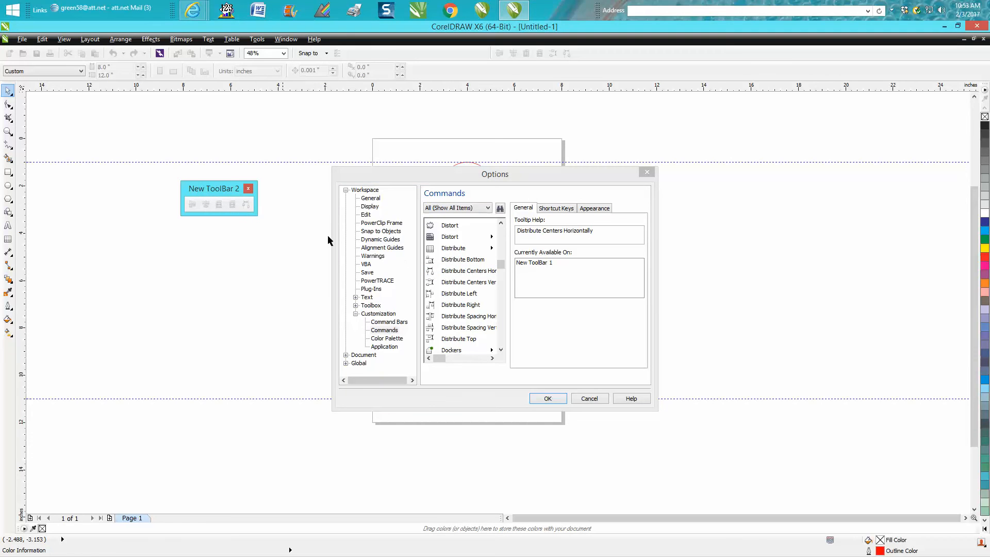
drag(467, 281, 281, 231)
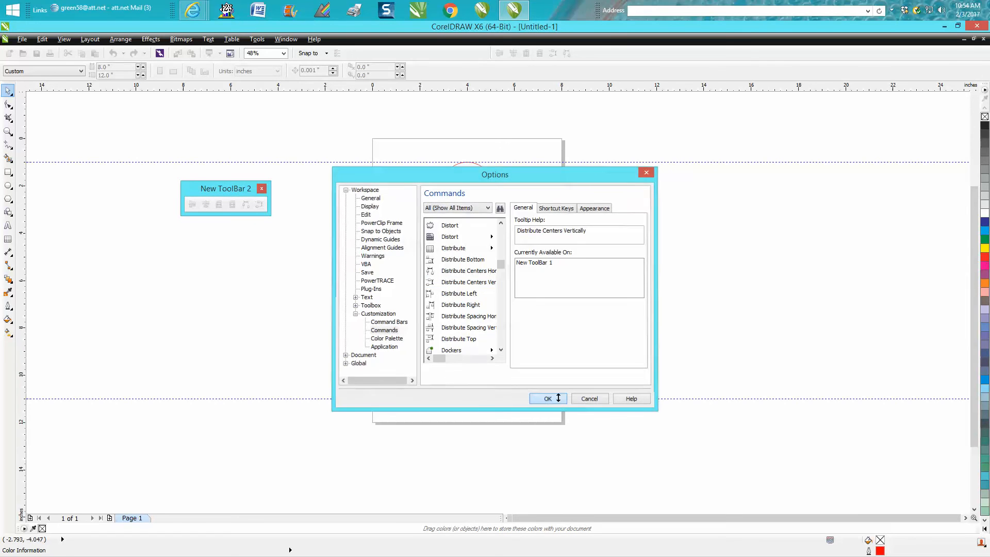
Close Options with OK and dock the six-button toolbar in the top toolbar area
click(544, 398)
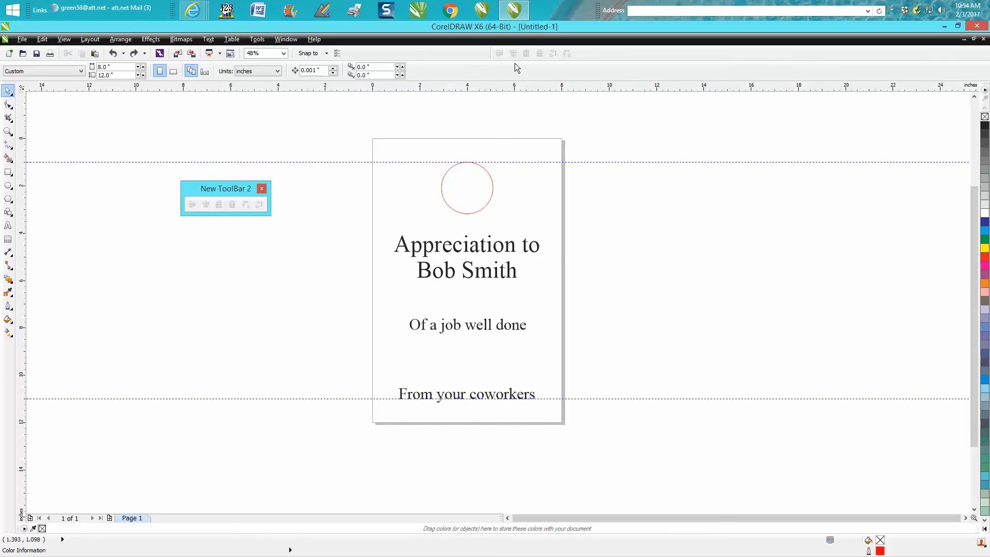
mouse_move(227, 189)
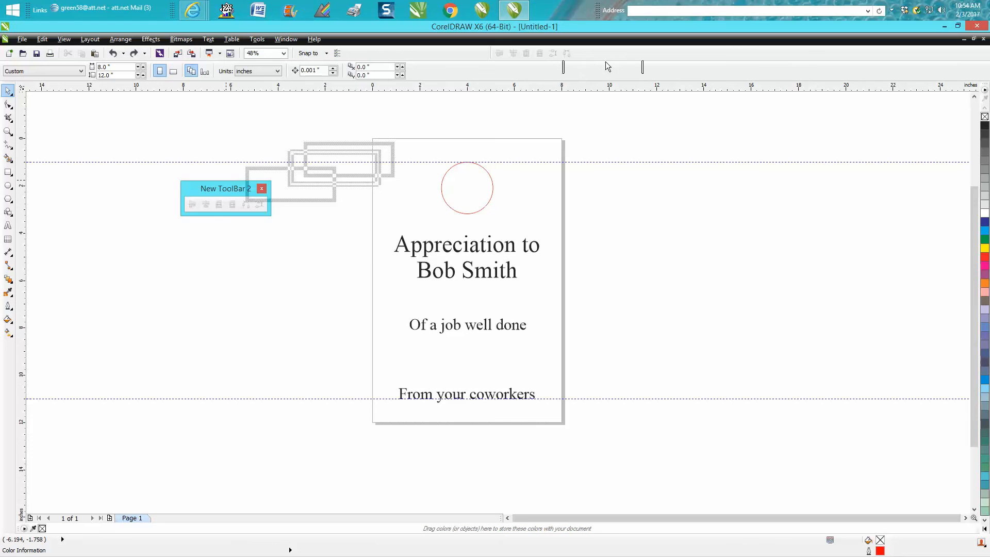
drag(226, 189, 602, 68)
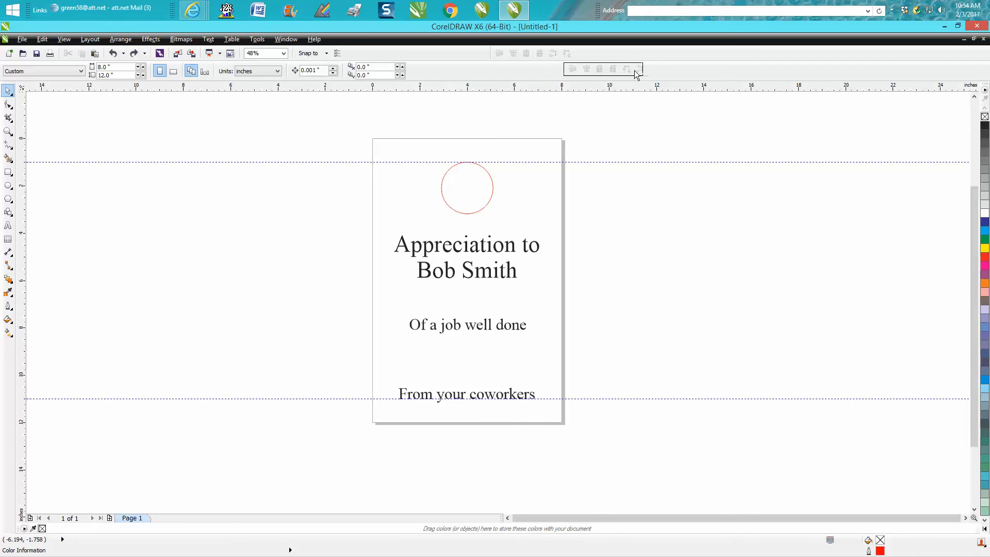
mouse_move(617, 97)
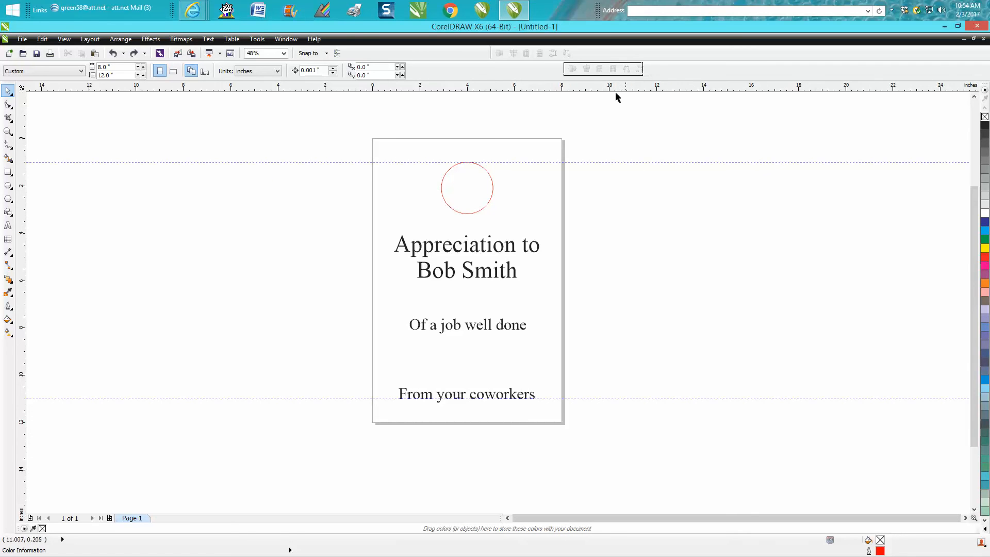
mouse_move(616, 85)
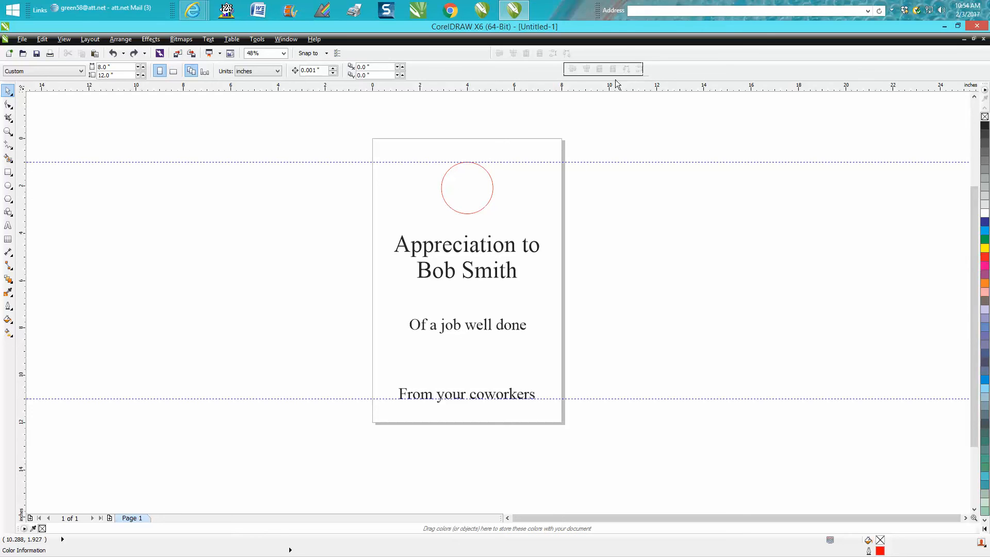
mouse_move(342, 146)
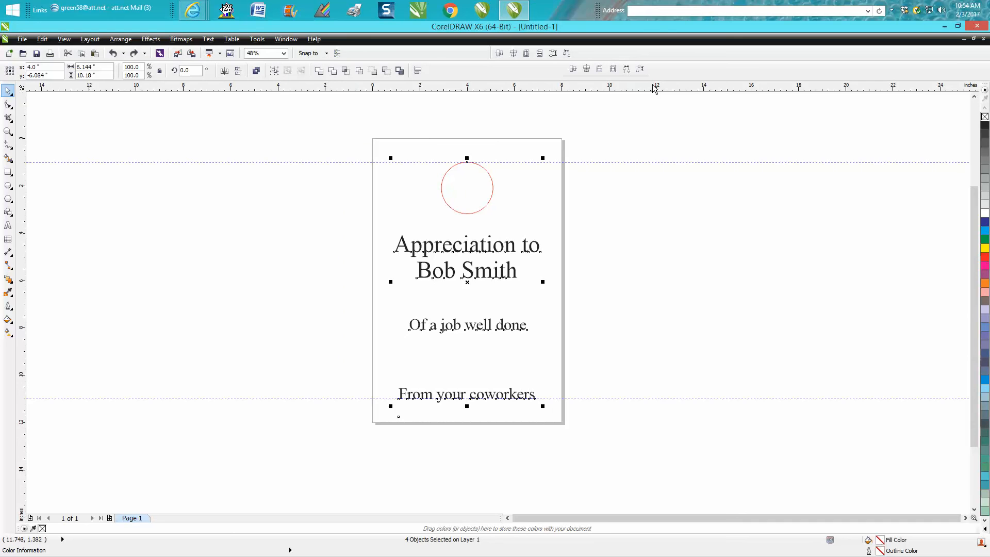
mouse_move(504, 199)
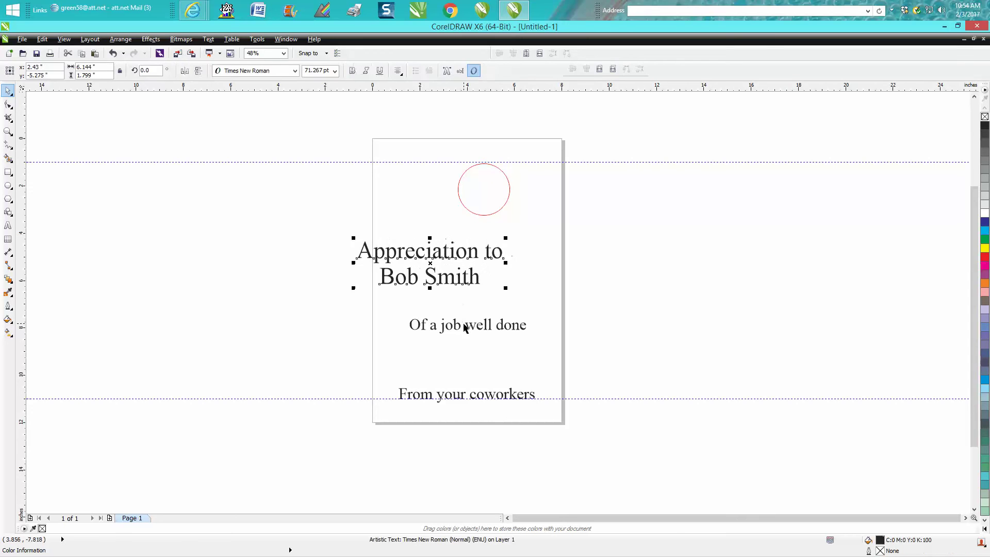
Shift the 'Of a job well done' text line to the right, off-center
drag(429, 262, 462, 262)
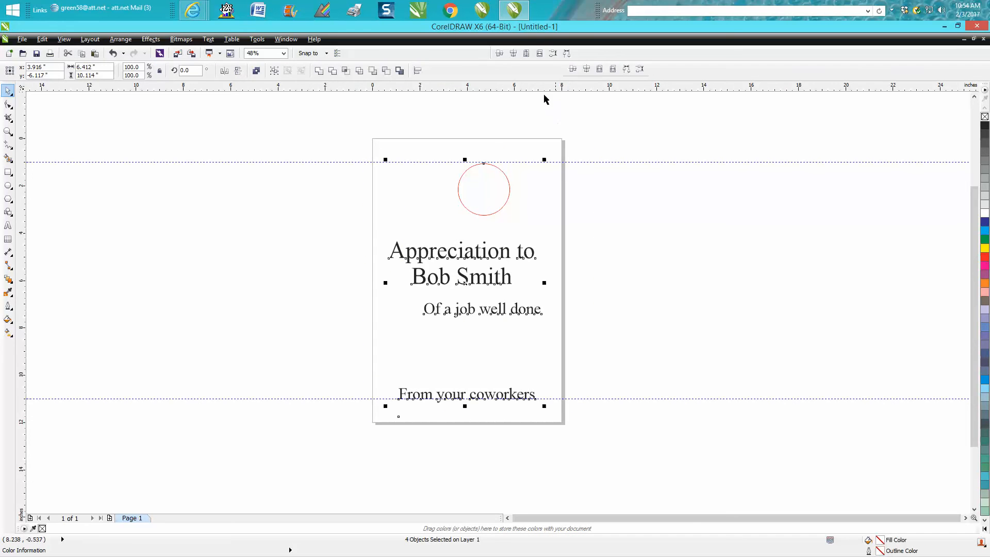
mouse_move(497, 54)
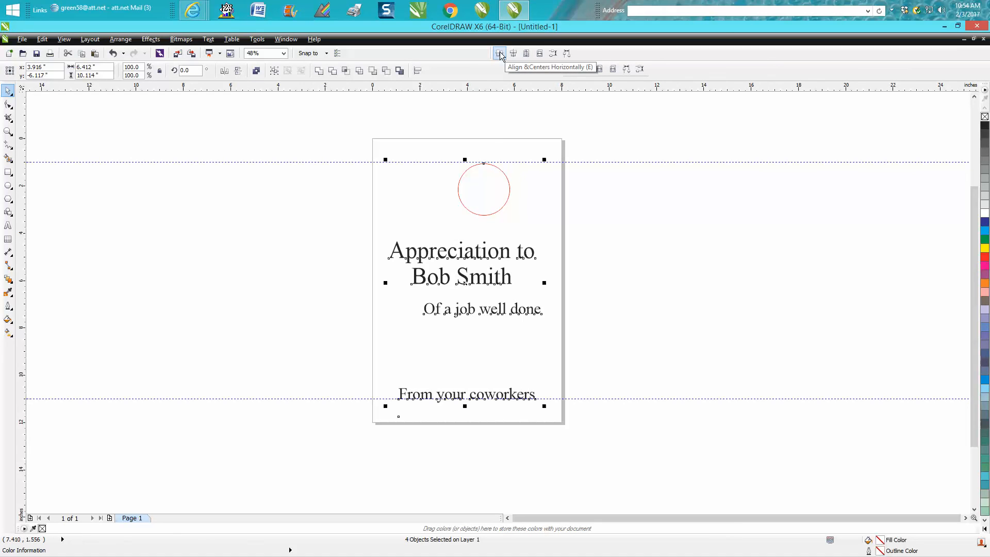
Align the card objects on one vertical center, center them on the page, and distribute them
click(498, 53)
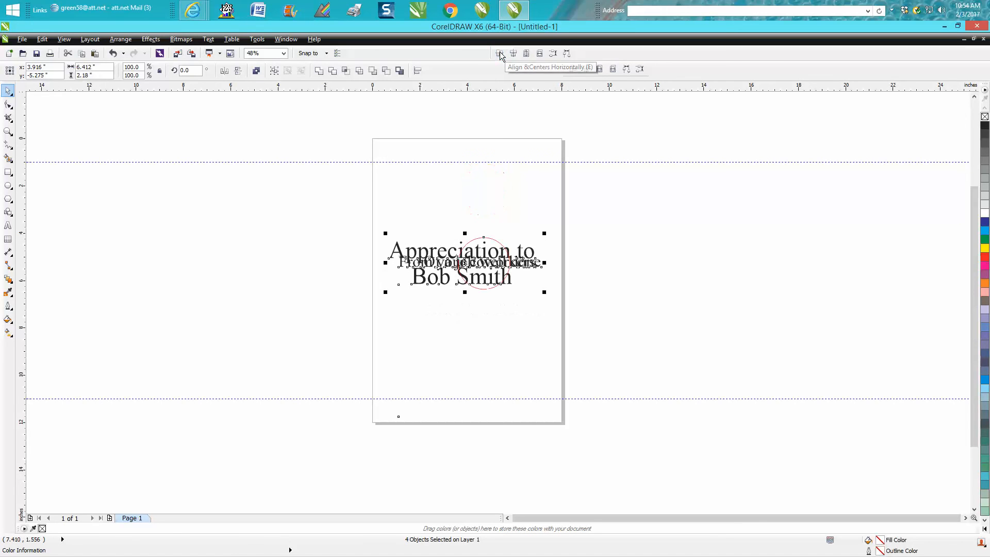
click(499, 53)
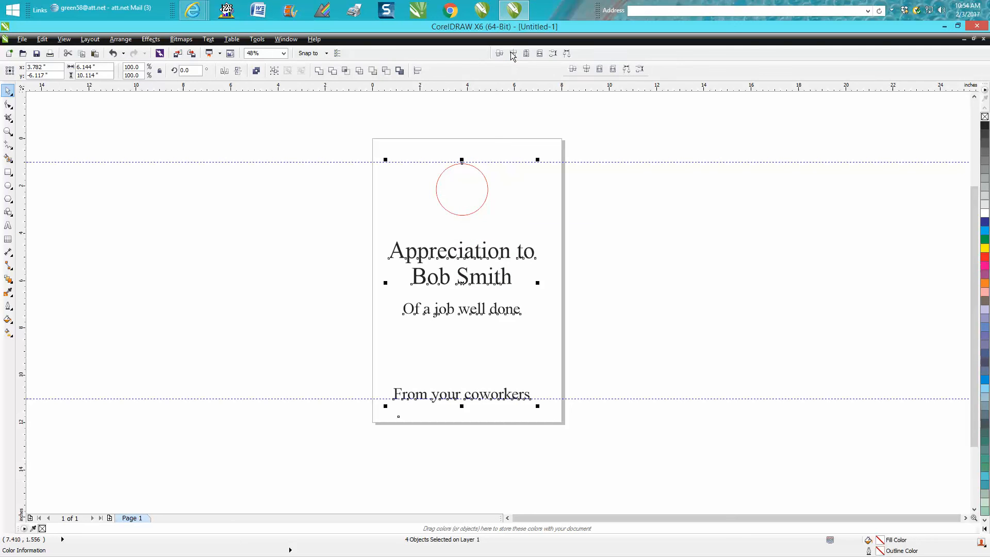
mouse_move(512, 53)
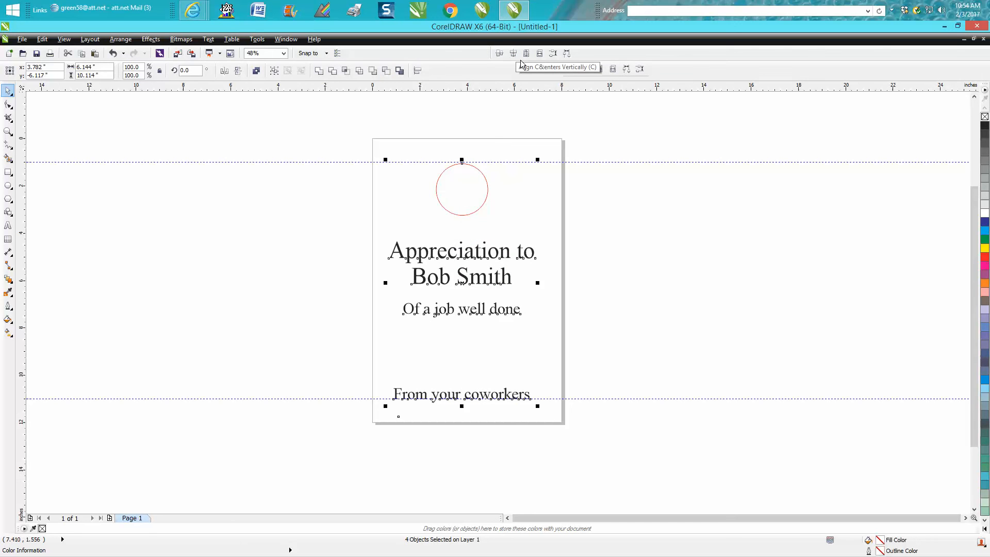
mouse_move(526, 53)
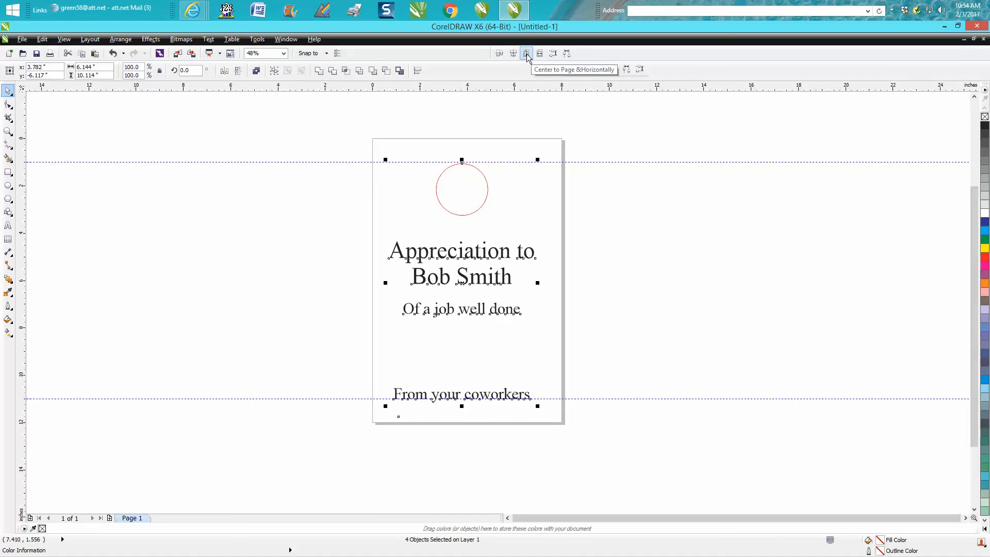
click(524, 53)
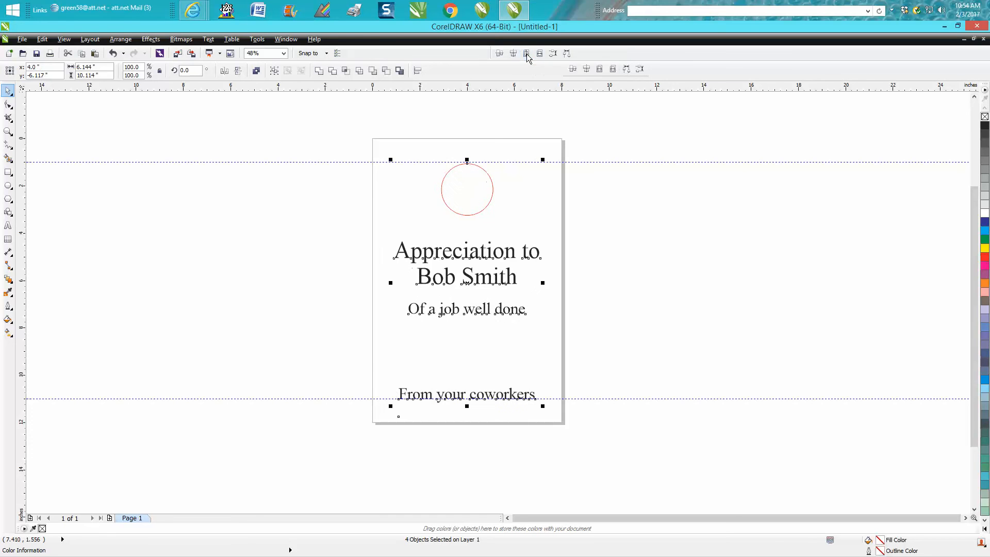
click(539, 53)
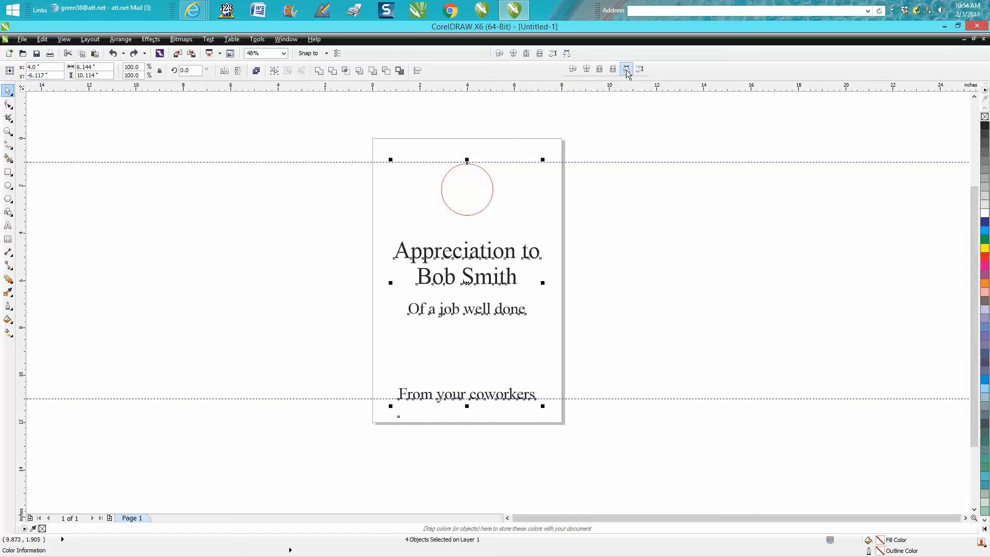
mouse_move(639, 68)
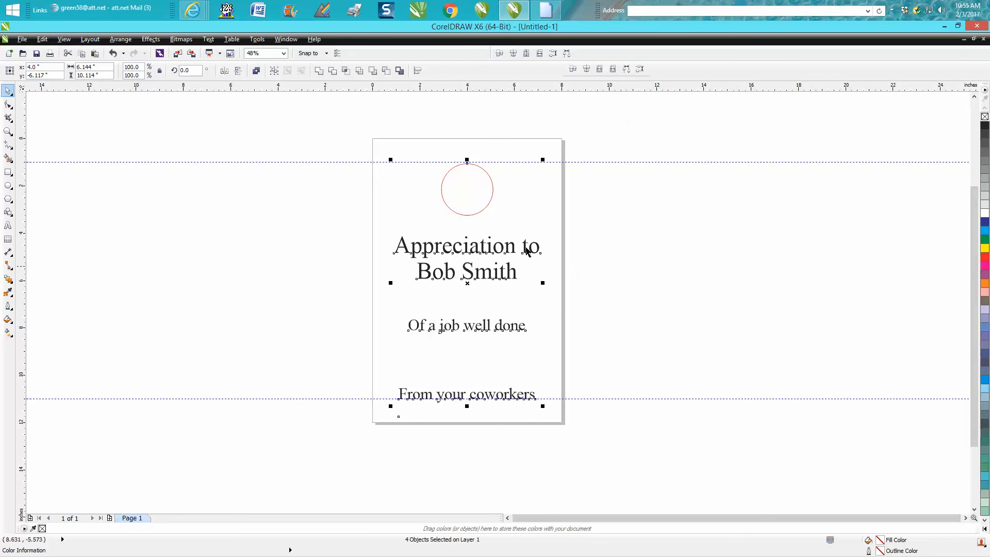
mouse_move(513, 224)
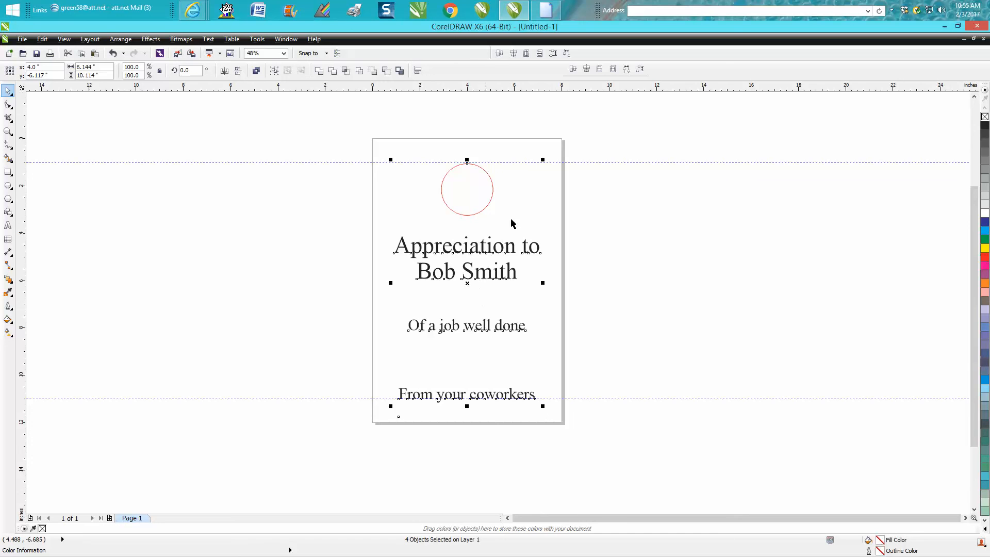
mouse_move(599, 68)
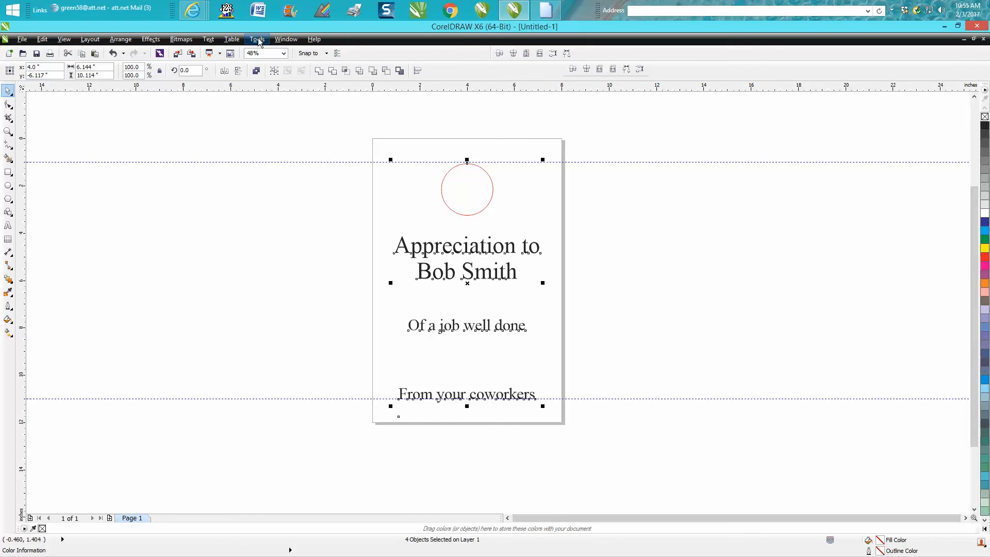
Open the Tools menu with its options and customization commands
click(257, 39)
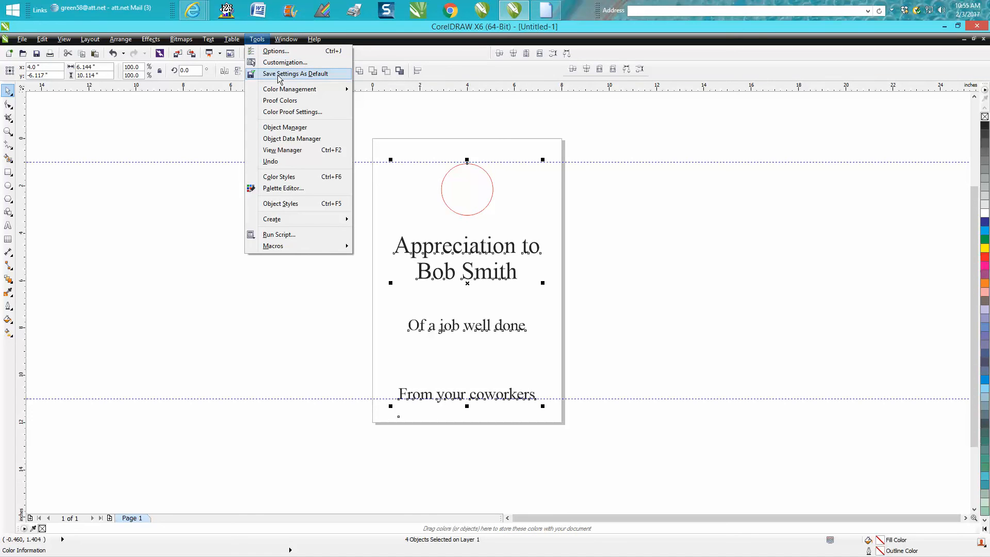
mouse_move(581, 98)
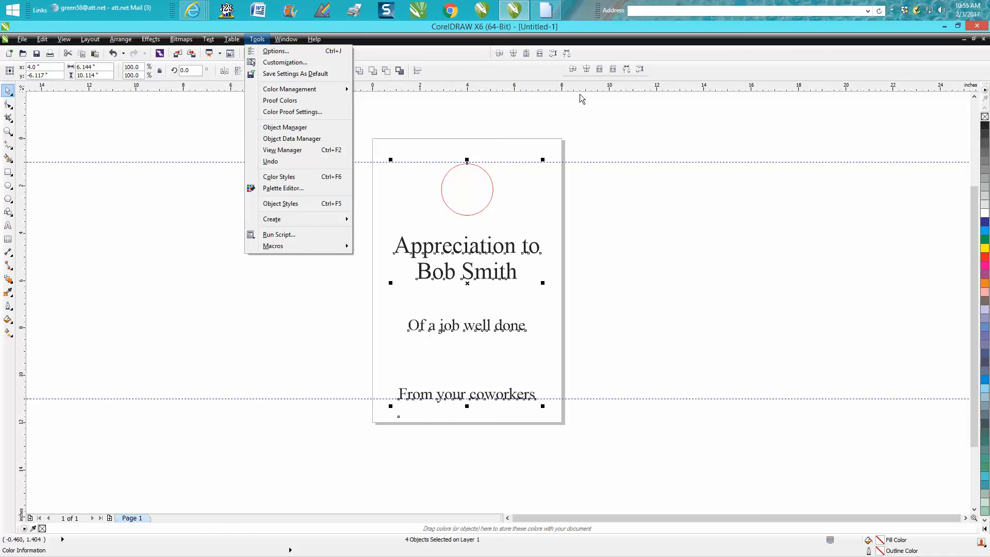
mouse_move(581, 114)
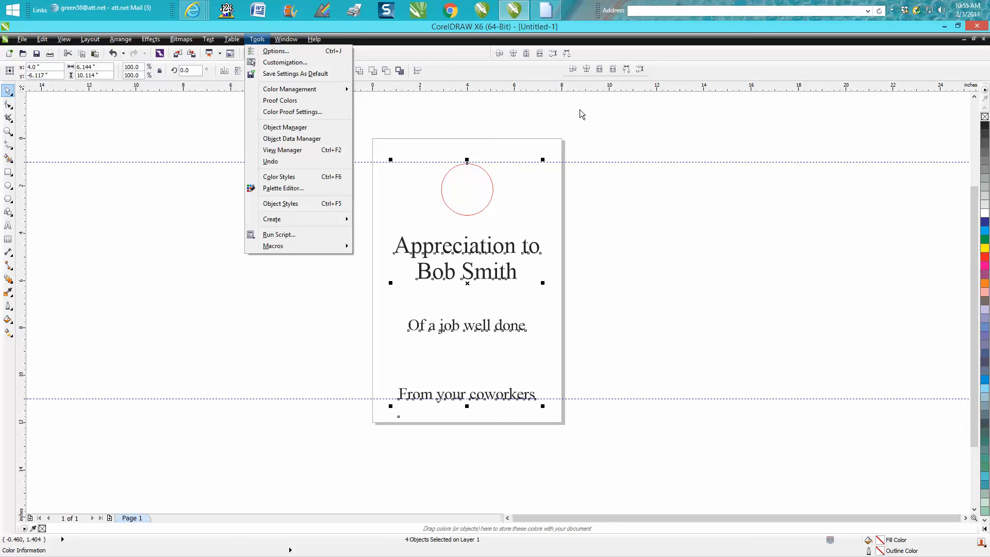